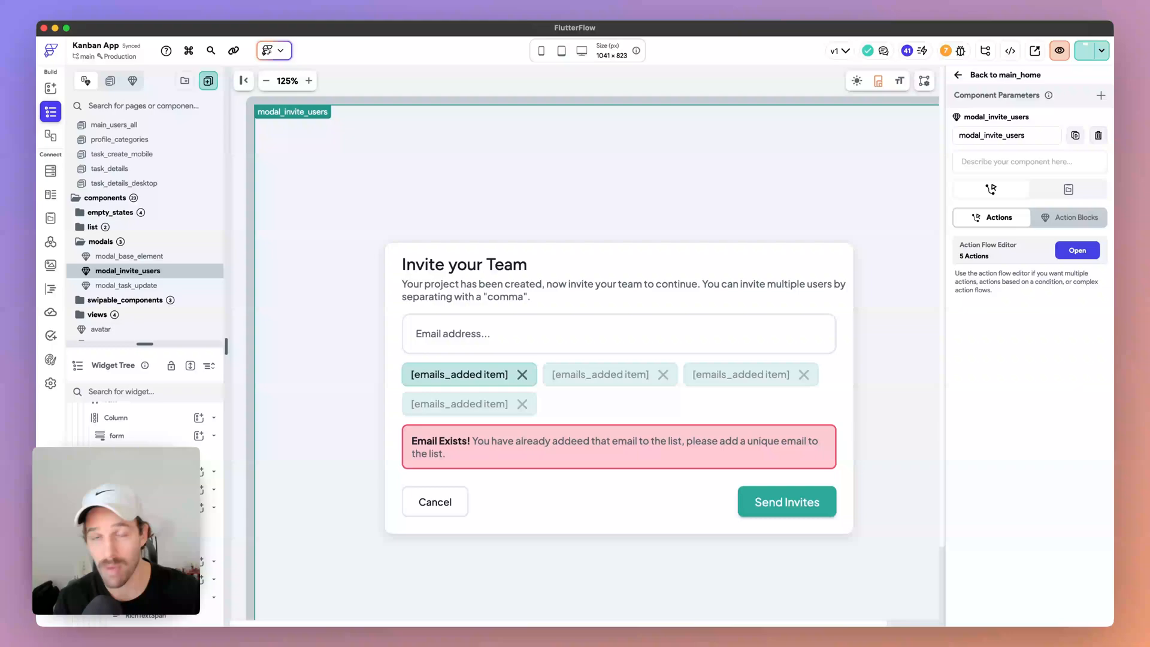
Select the Email Exists! error Container to reveal its Visibility > Conditional setting
click(618, 447)
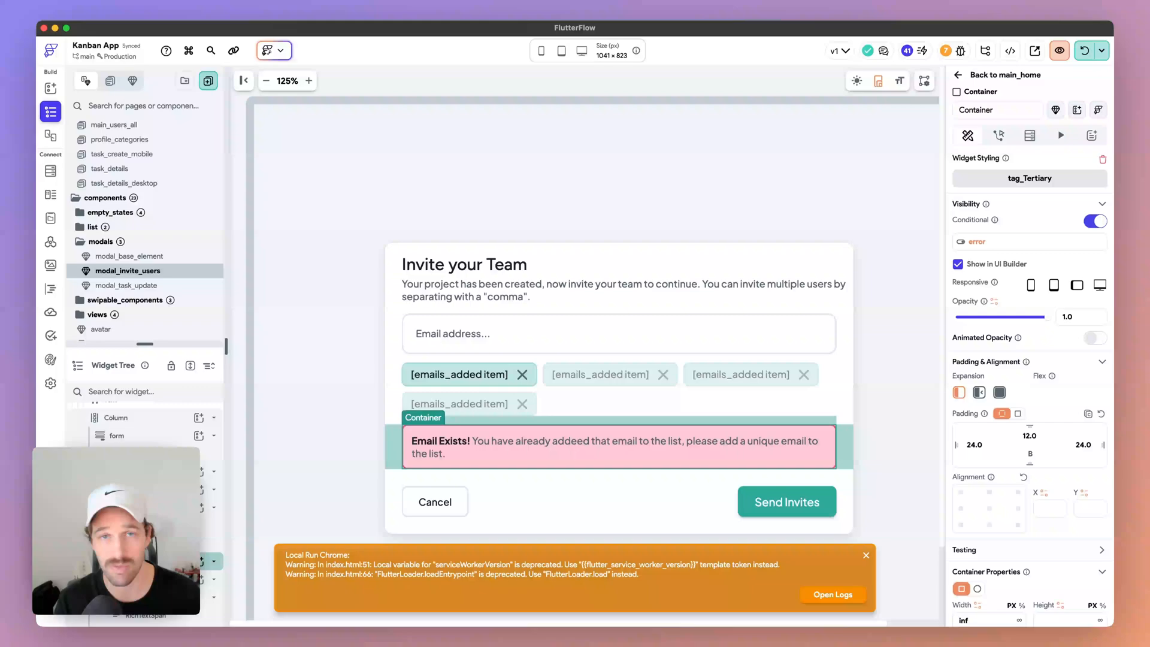
Bring up the Local Run Chrome window showing the Invite your Team modal
click(865, 555)
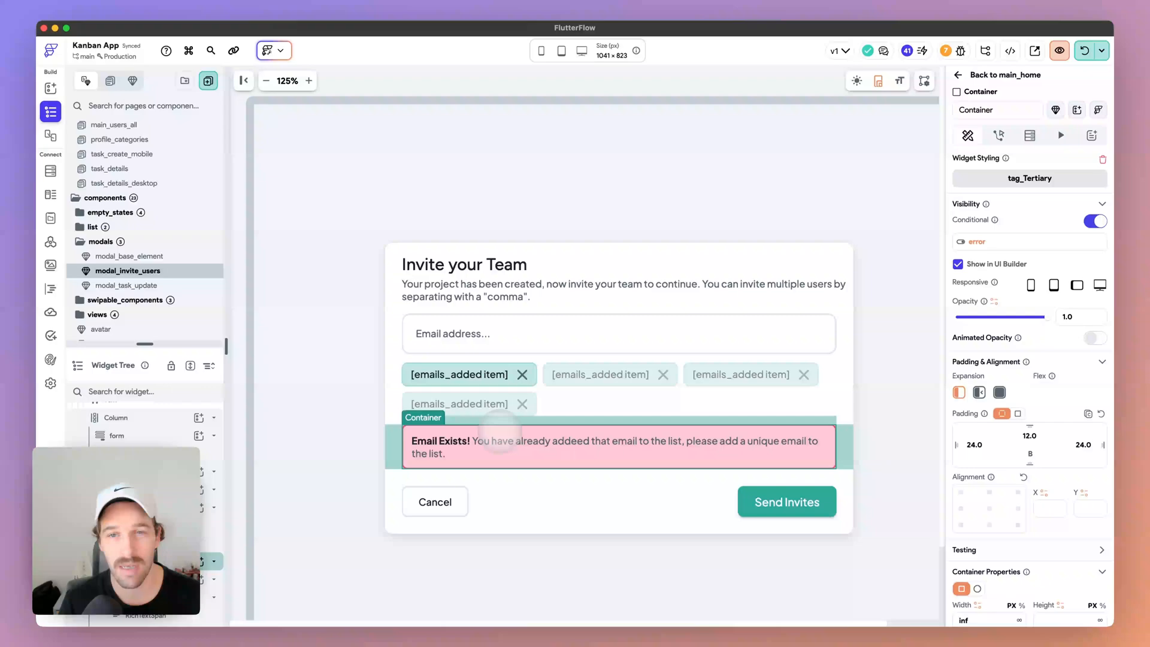
click(618, 333)
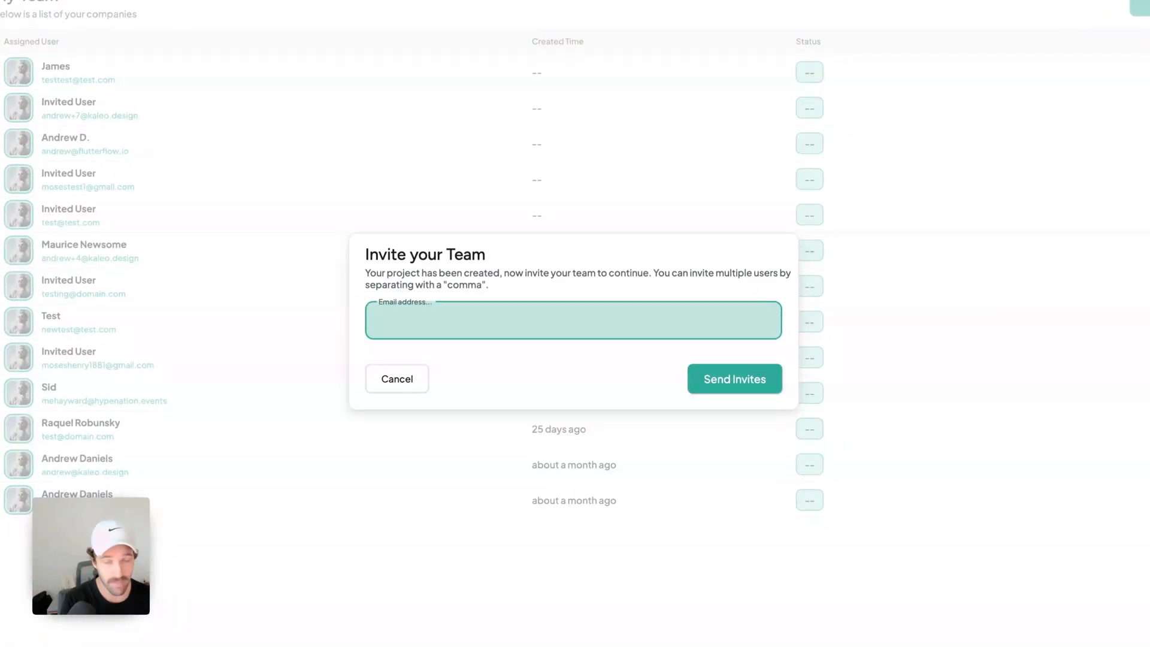
text(testing@testing.com)
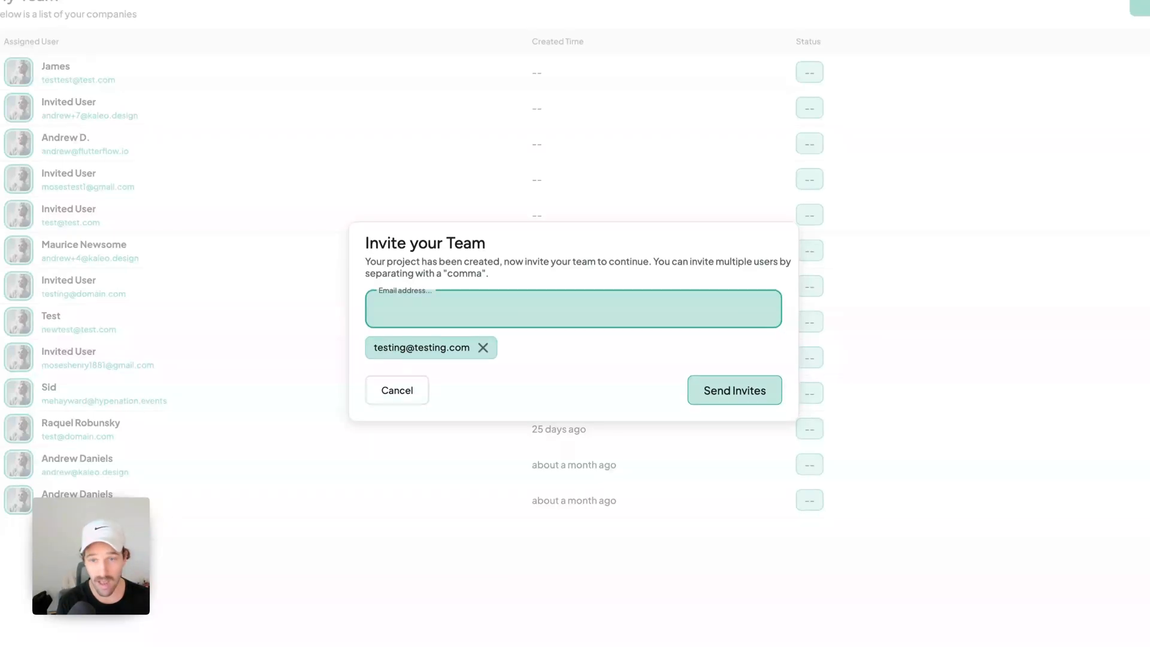
text(testing@testing.com)
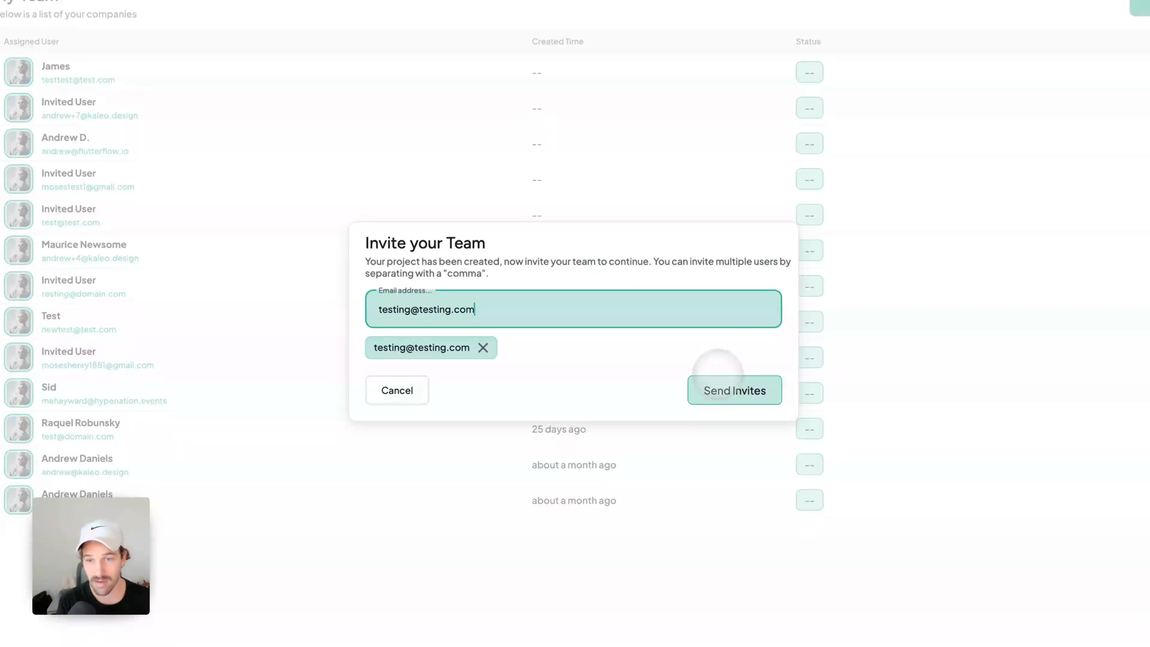
click(734, 389)
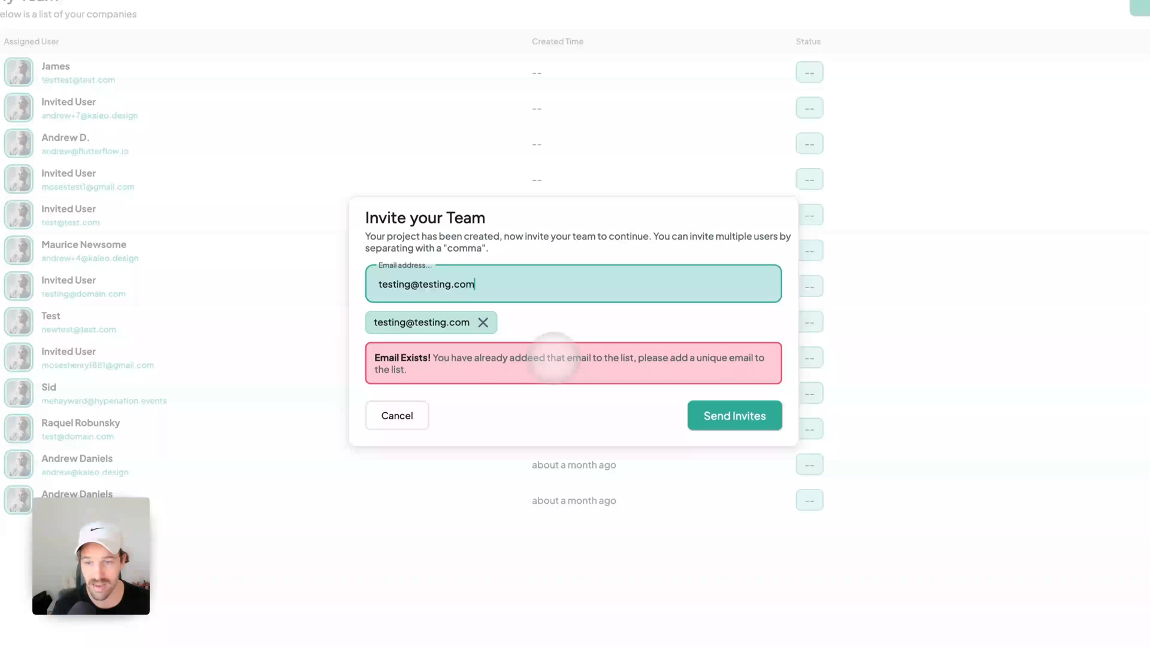
mouse_move(697, 360)
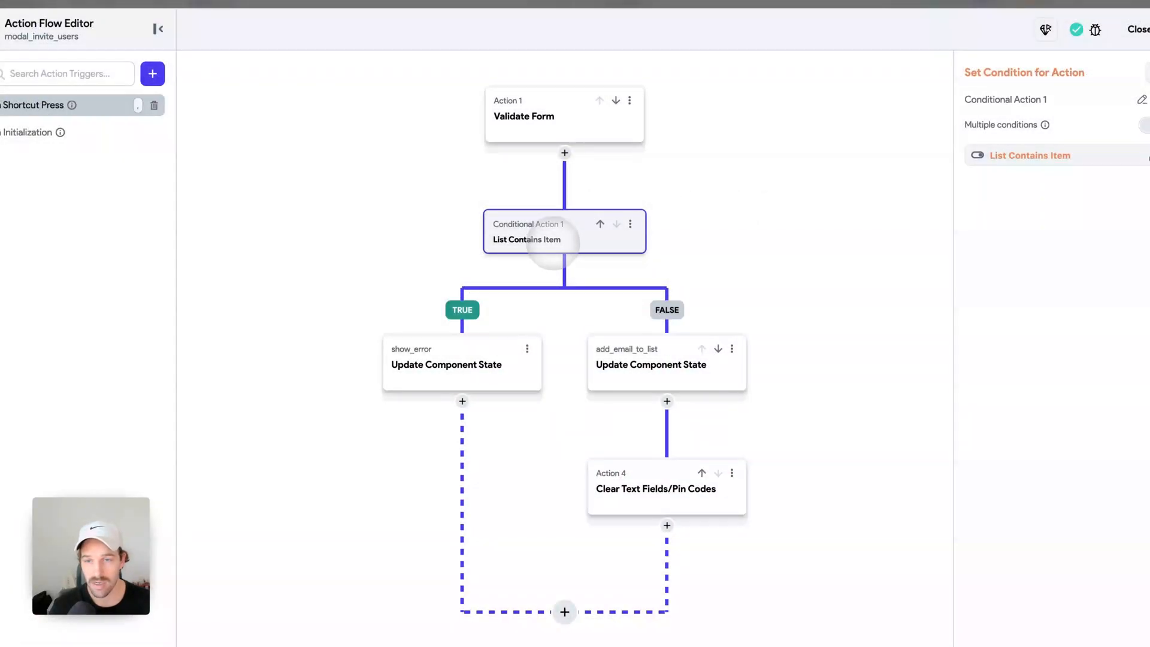
Inspect the Validate Form and add_email_to_list action nodes, then close the Action Flow Editor
click(564, 116)
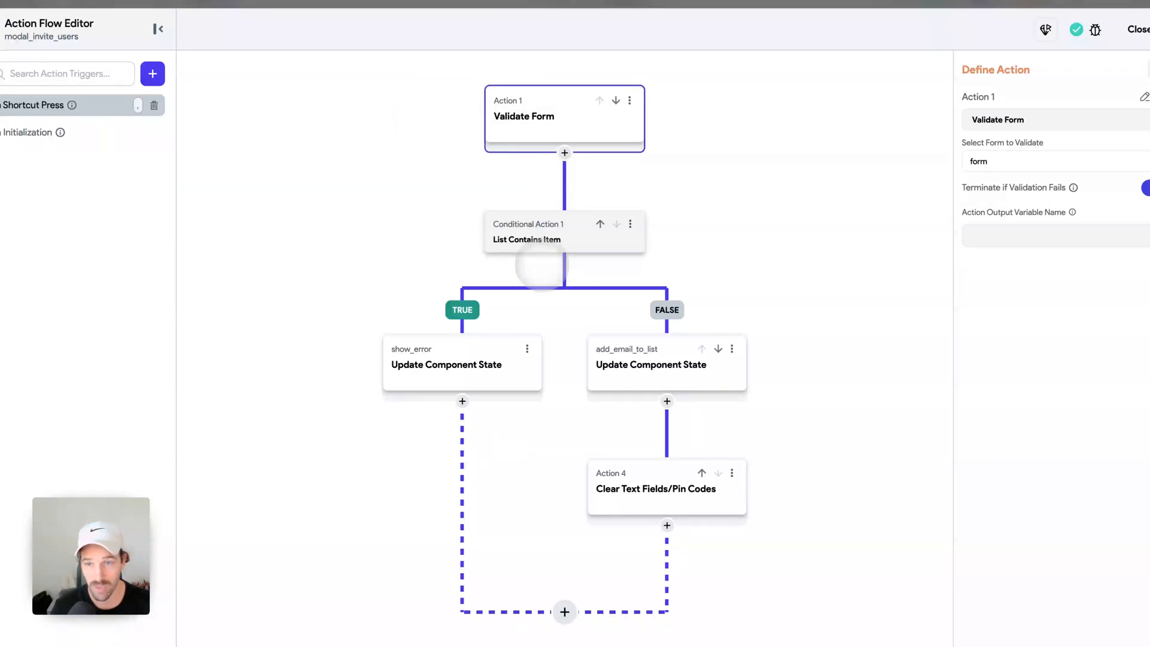
click(564, 231)
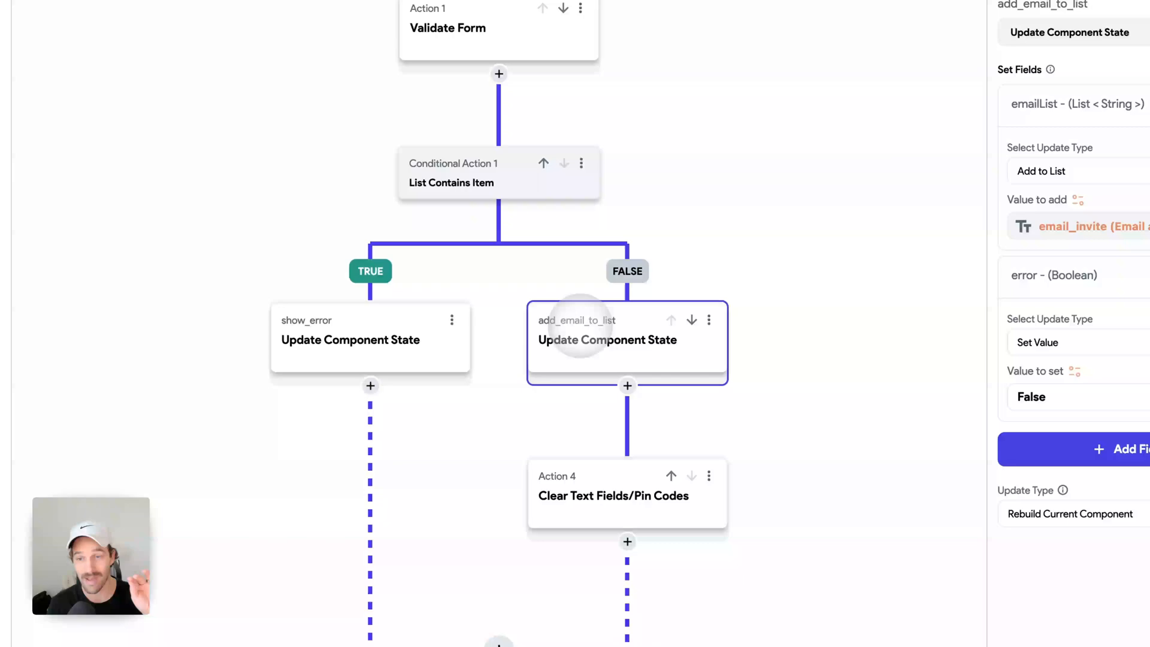
click(626, 495)
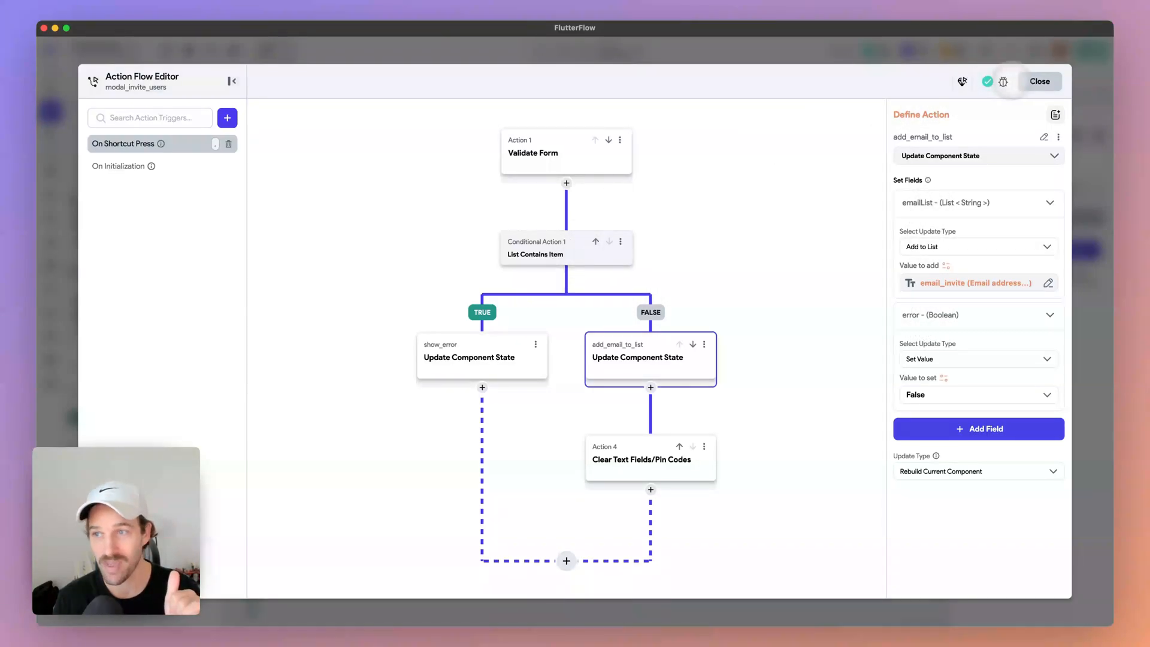
click(1039, 81)
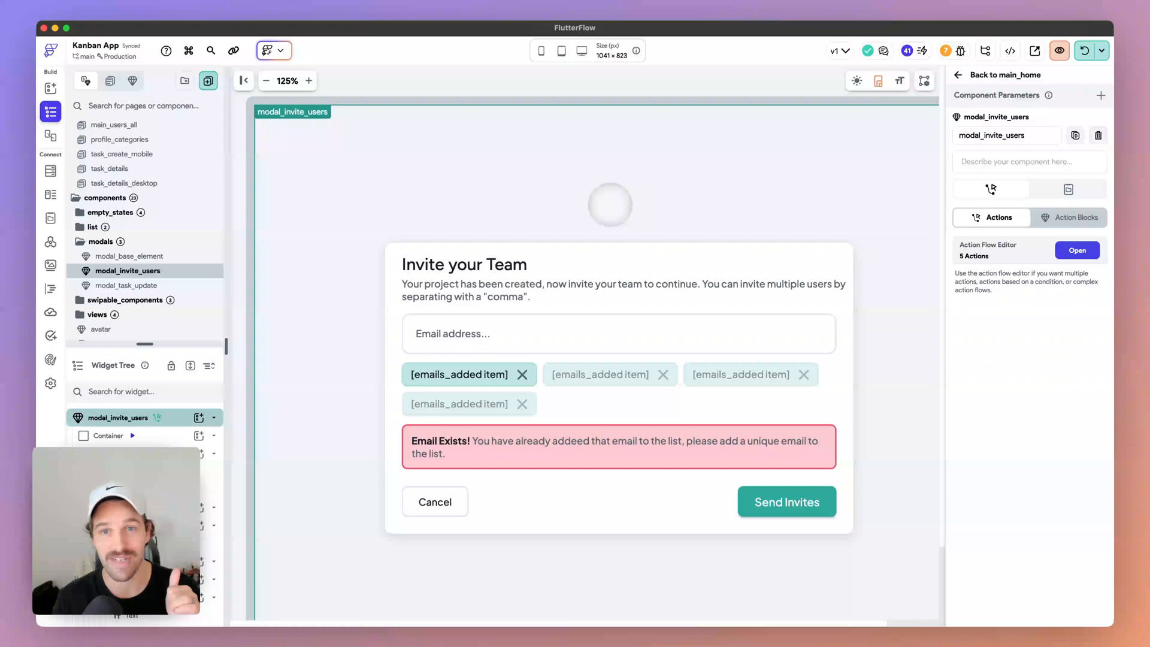